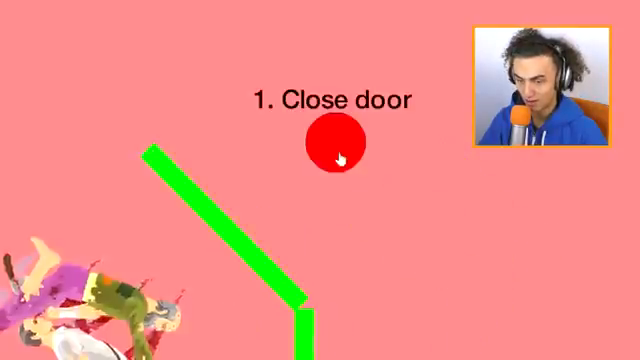
{"action": "left_click", "coordinate": [334, 144]}
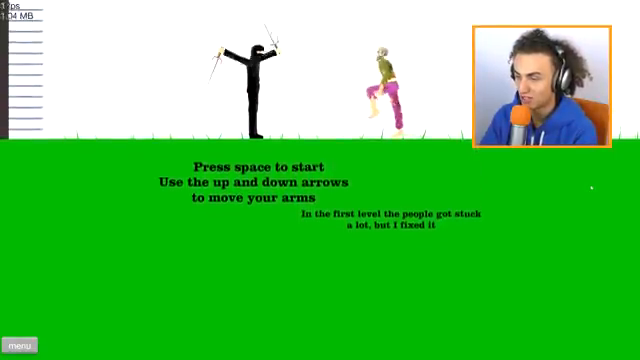
{"action": "key", "text": "space"}
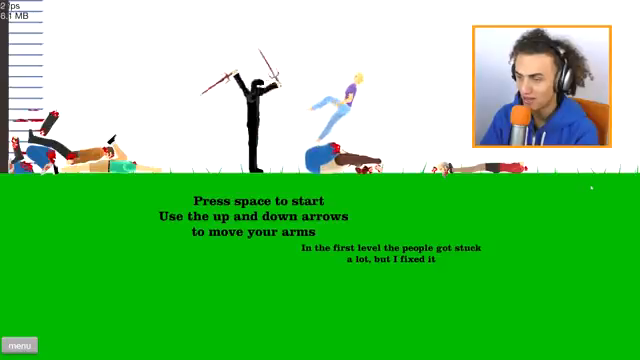
{"action": "key", "text": "space"}
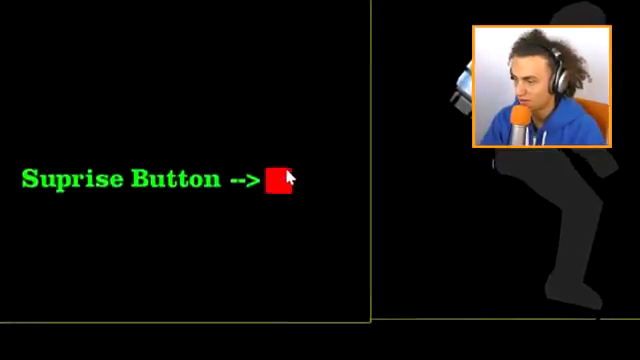
{"action": "left_click", "coordinate": [278, 180]}
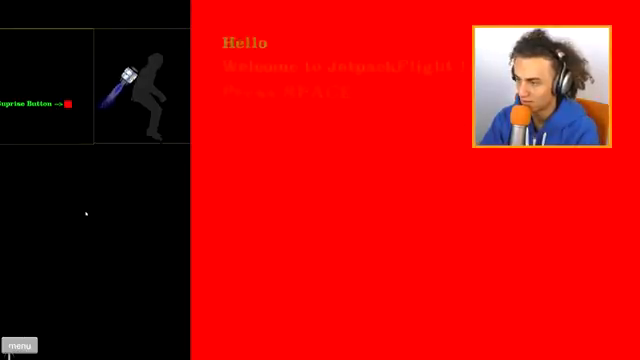